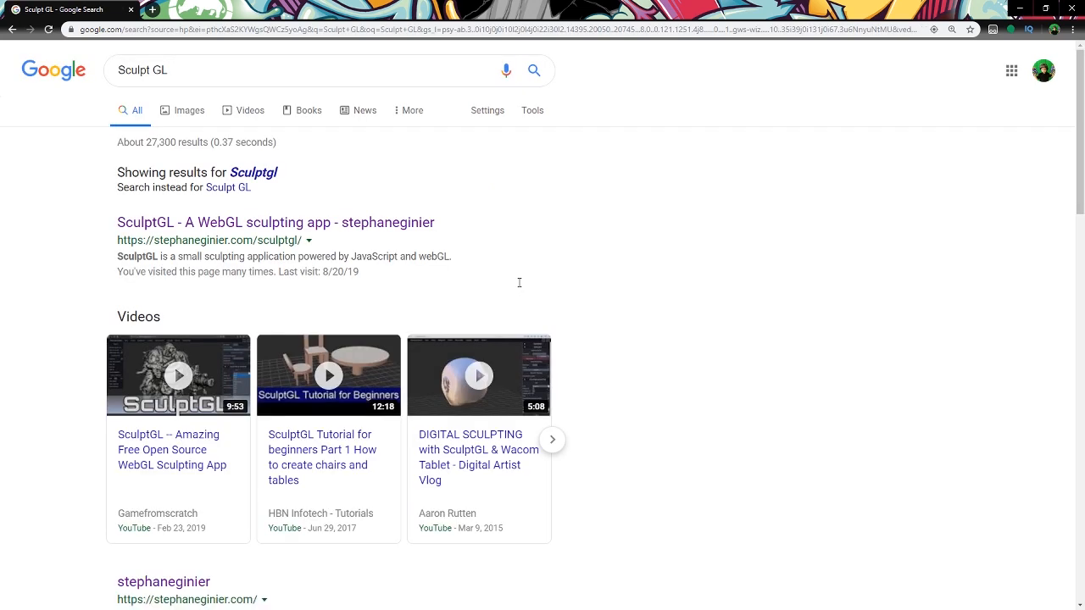
# Open the 'SculptGL - A WebGL sculpting app' result from the Google search
pyautogui.click(275, 222)
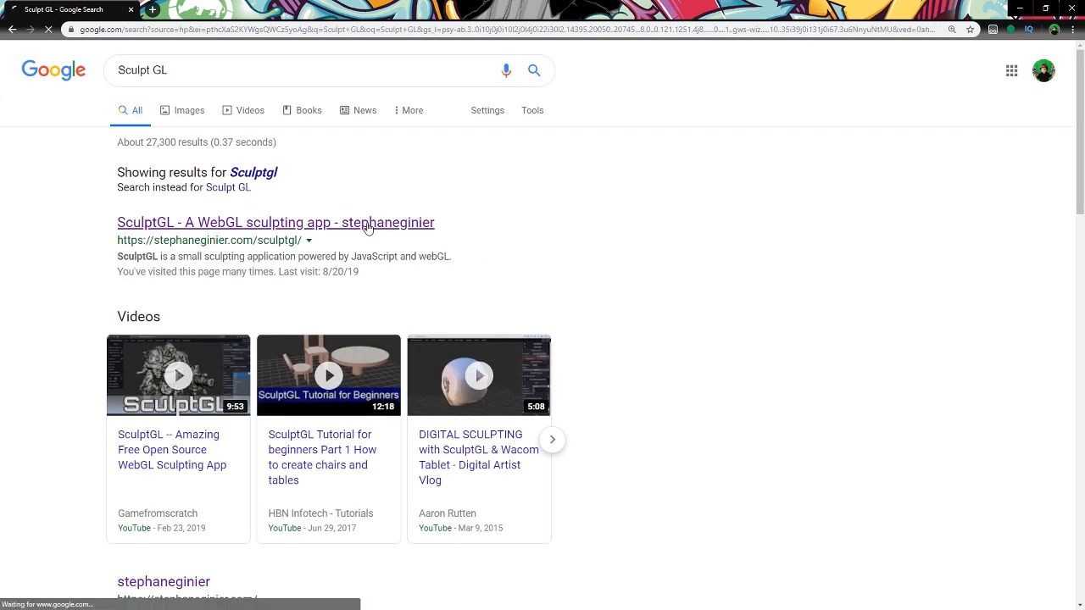
pyautogui.click(276, 222)
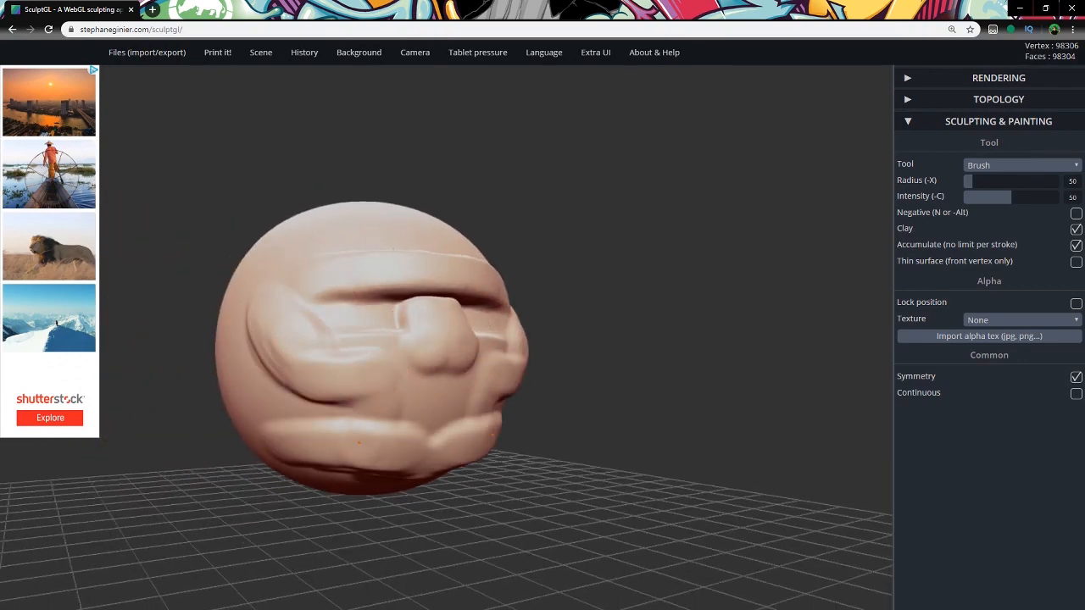
# Stroke symmetrical brow and eye-socket forms onto the front of the sphere
pyautogui.moveTo(381, 339); pyautogui.dragTo(481, 382)
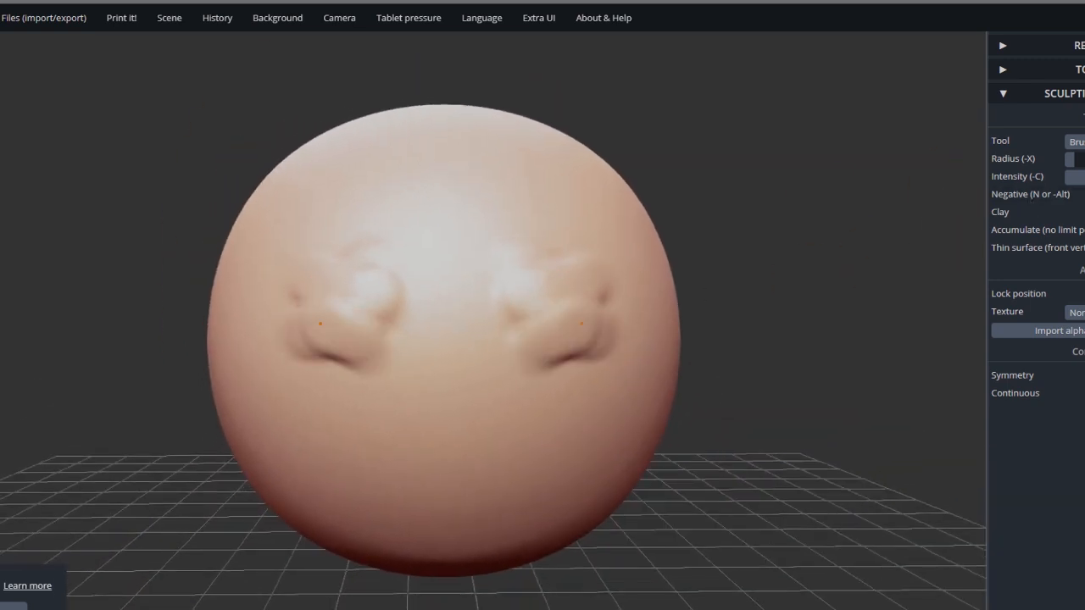
# Deepen the eye sockets and shape the sides of the alien skull
pyautogui.moveTo(330, 322); pyautogui.dragTo(560, 330)
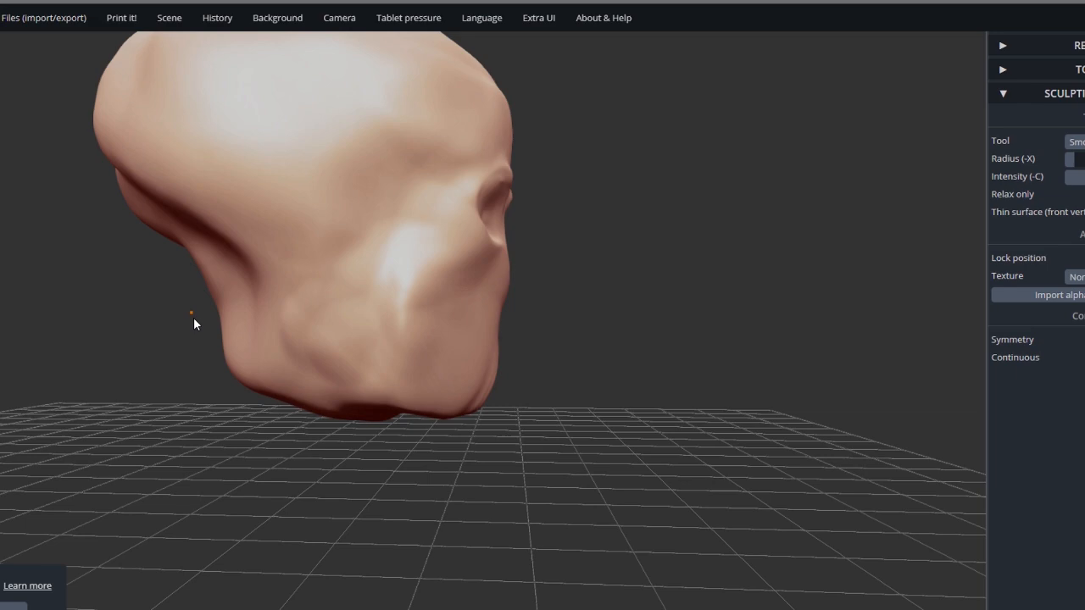
pyautogui.moveTo(194, 325); pyautogui.dragTo(710, 243)
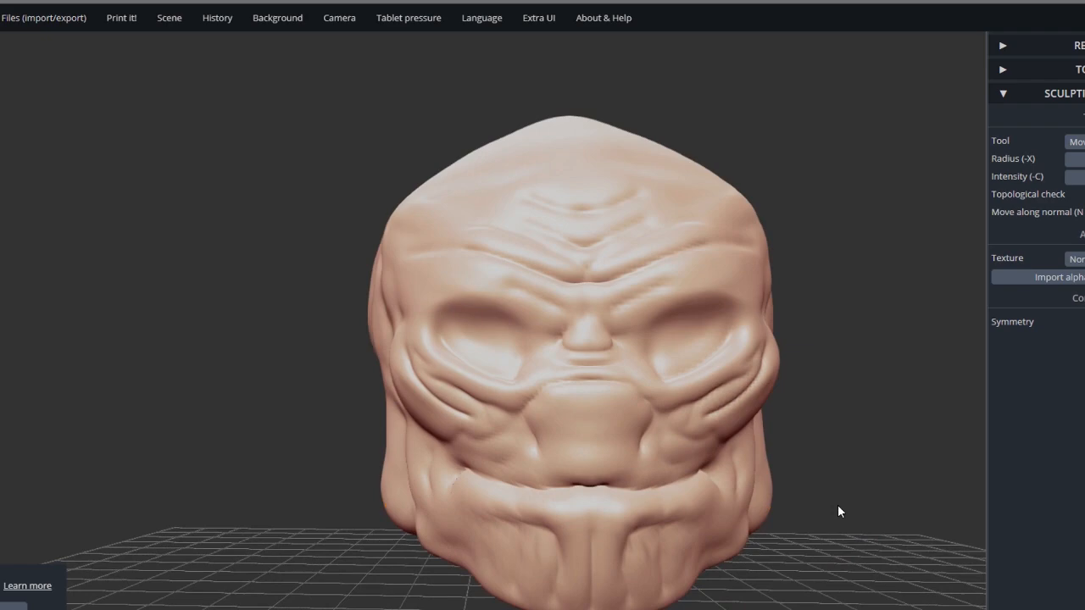
# Reshape the head from below, push out the cheeks and add ridges under the jaw
pyautogui.moveTo(839, 511); pyautogui.dragTo(175, 361)
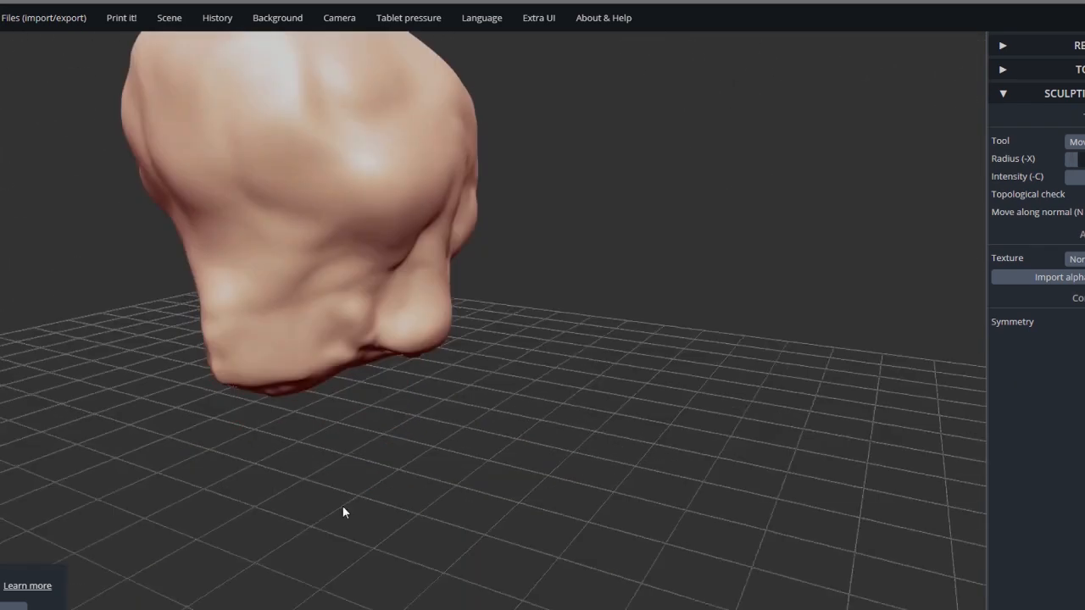
pyautogui.moveTo(344, 511); pyautogui.dragTo(408, 433)
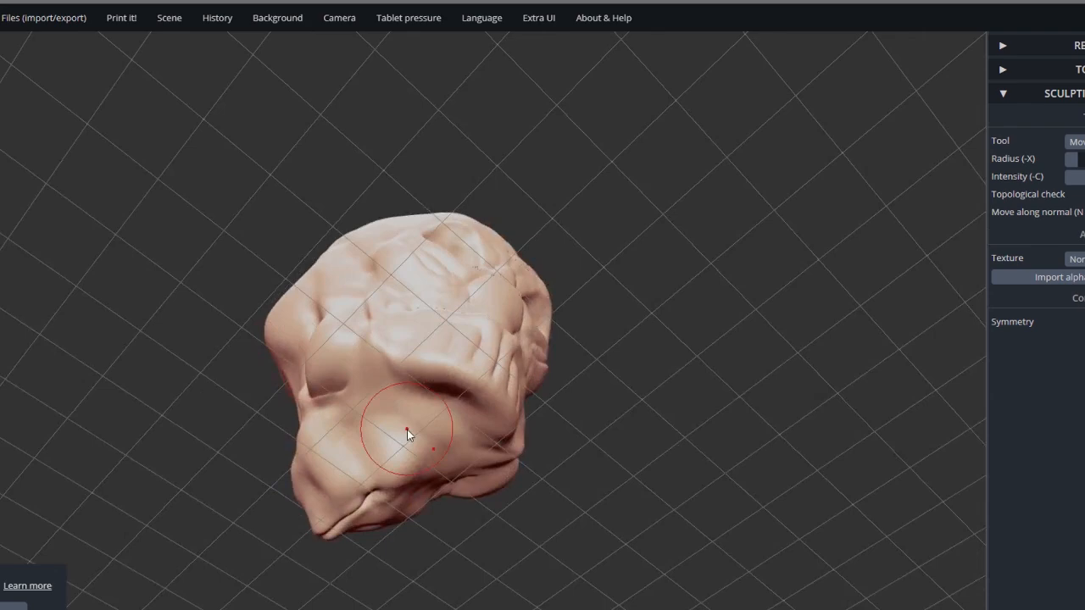
pyautogui.moveTo(407, 434); pyautogui.dragTo(401, 540)
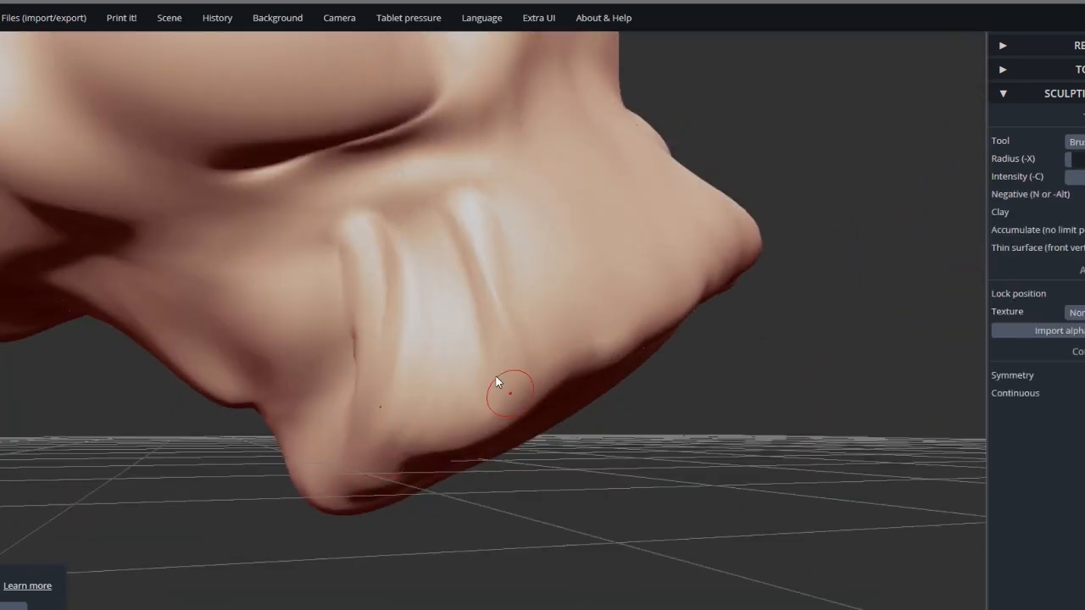
pyautogui.moveTo(498, 383); pyautogui.dragTo(331, 159)
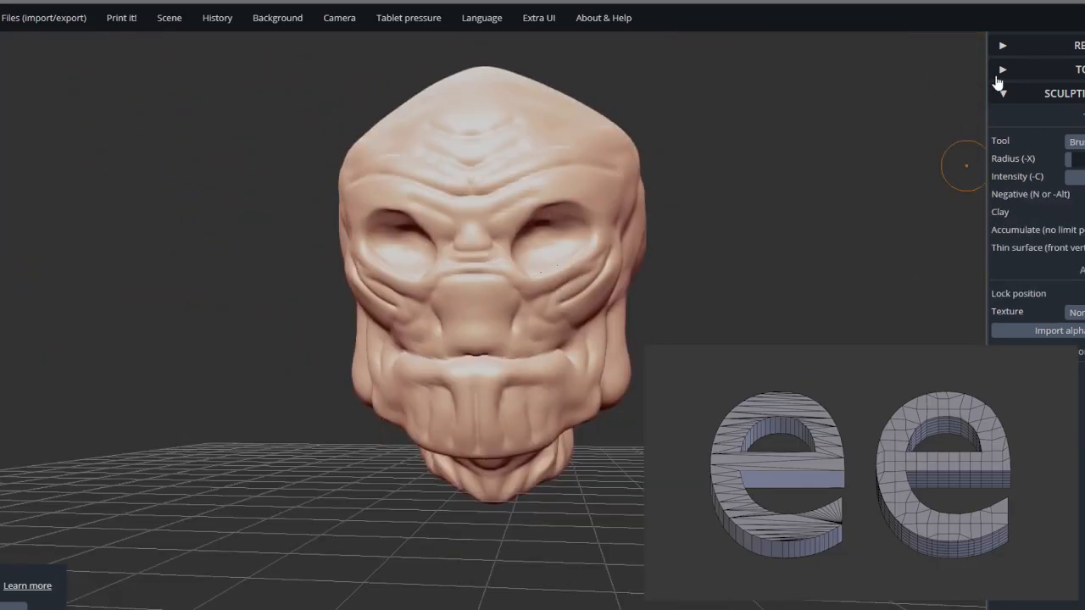
# Add a new sphere for the eyeball with the Transform tool and a white matcap
pyautogui.click(1002, 68)
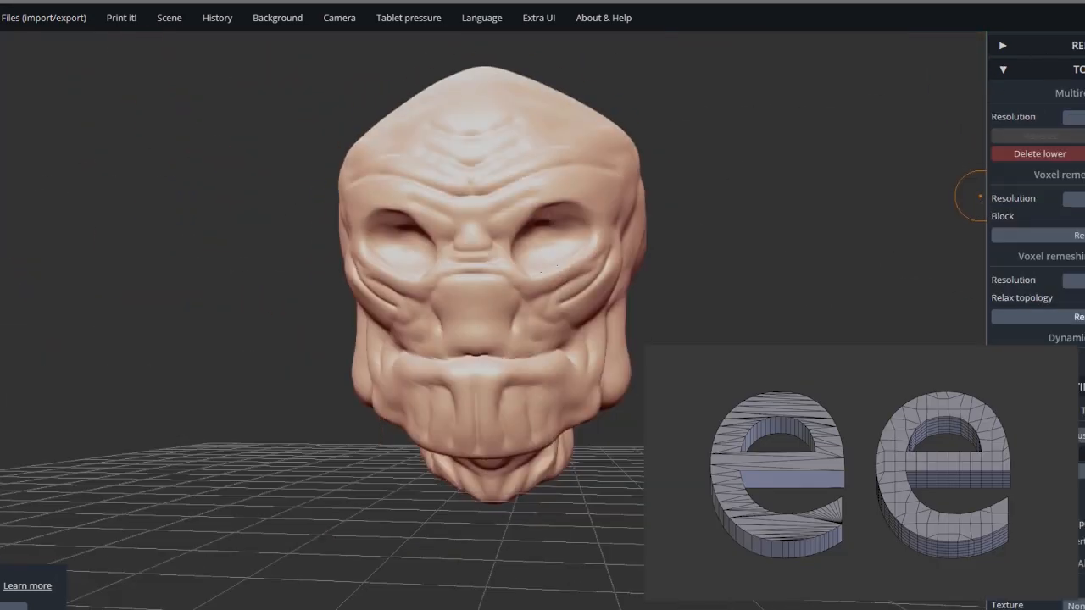
pyautogui.click(44, 17)
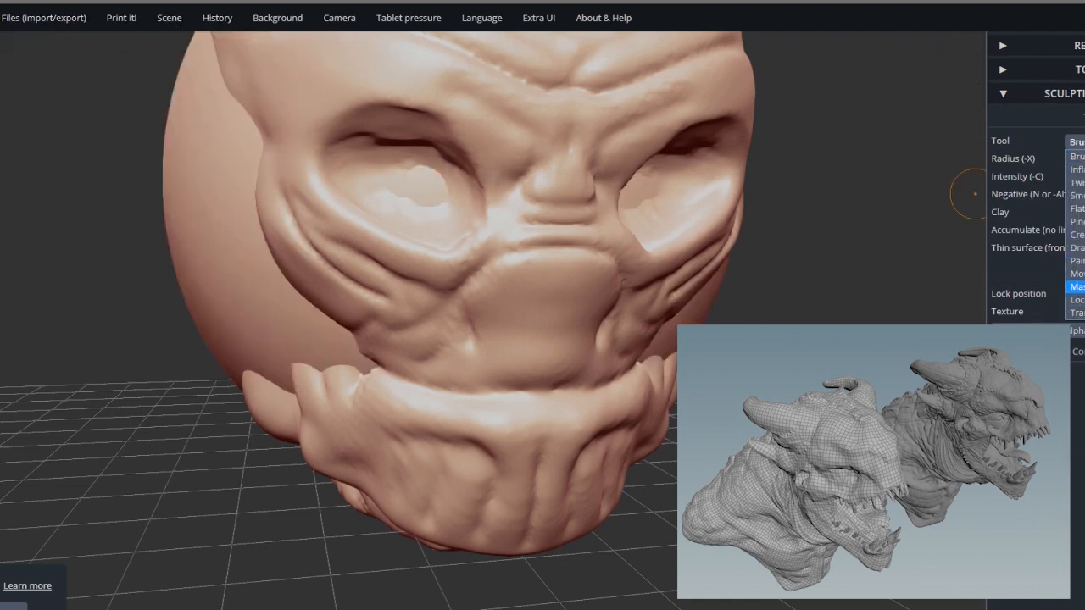
pyautogui.click(1076, 300)
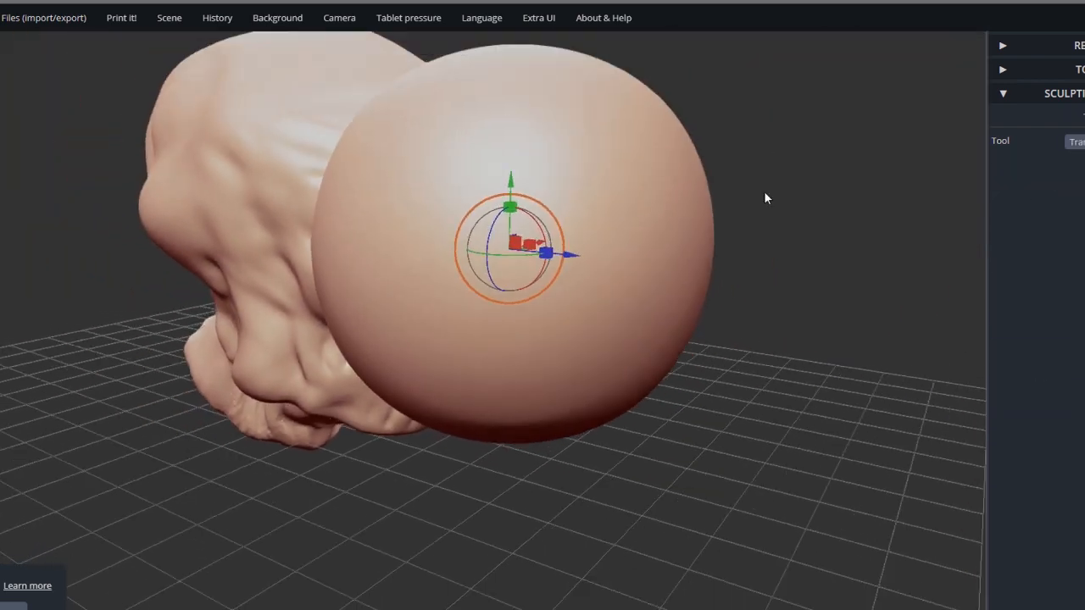
pyautogui.click(1002, 45)
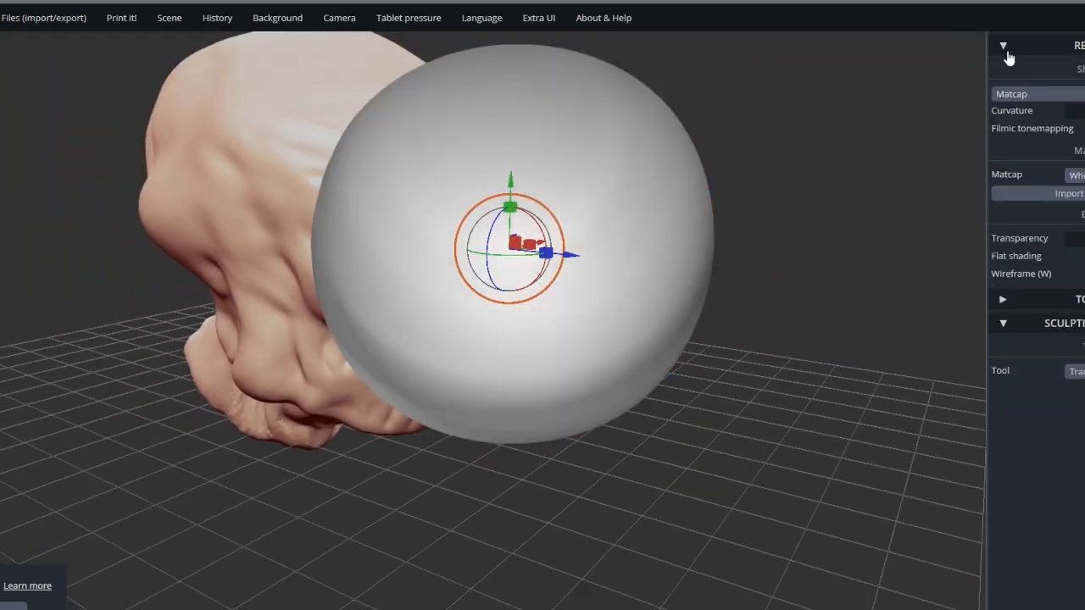
pyautogui.click(1003, 45)
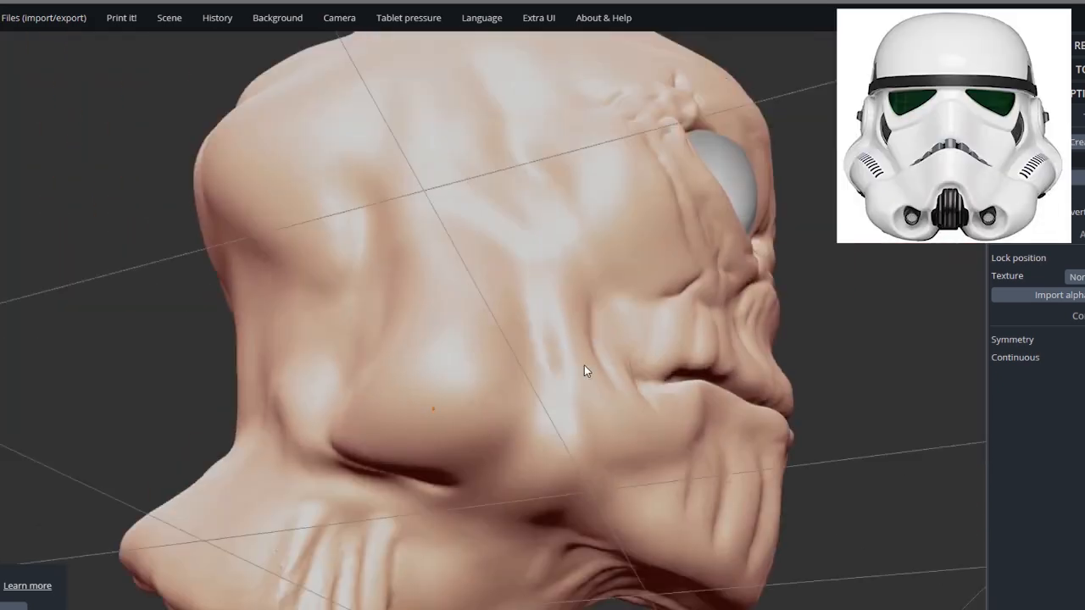
# Sculpt the bulge along the side of the head around the eyeballs
pyautogui.moveTo(585, 371); pyautogui.dragTo(538, 288)
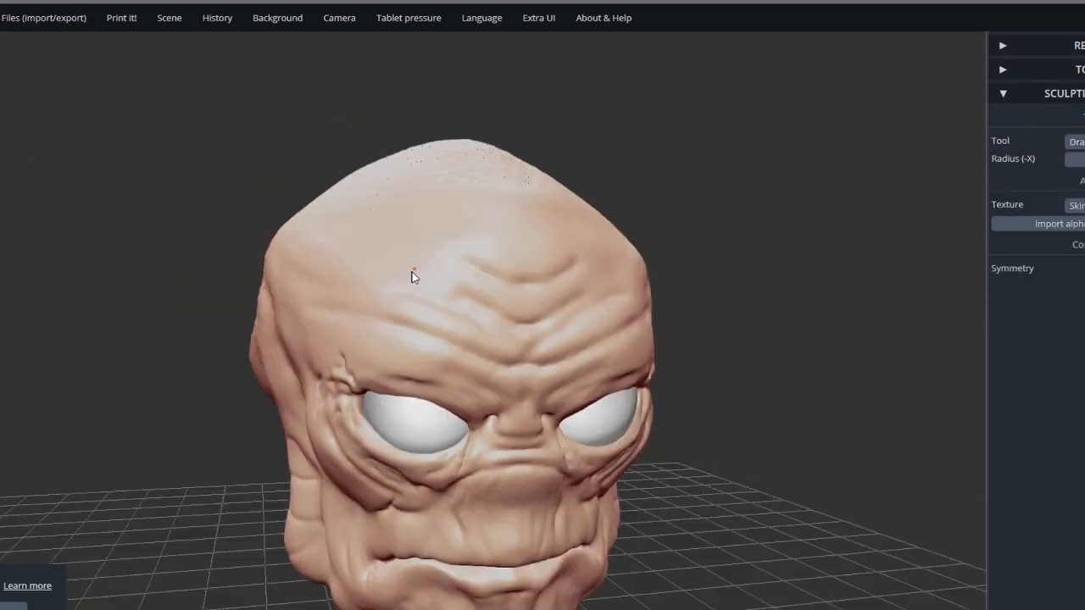
# Paint two Skin-alpha texture strokes across the back of the head
pyautogui.moveTo(415, 276); pyautogui.dragTo(593, 246)
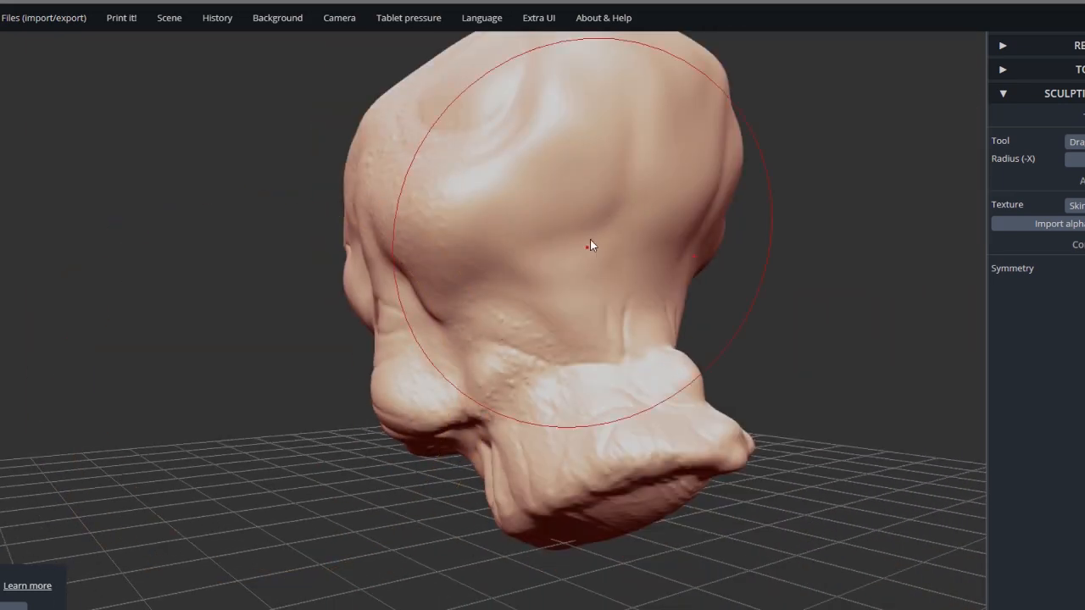
pyautogui.moveTo(592, 246); pyautogui.dragTo(205, 453)
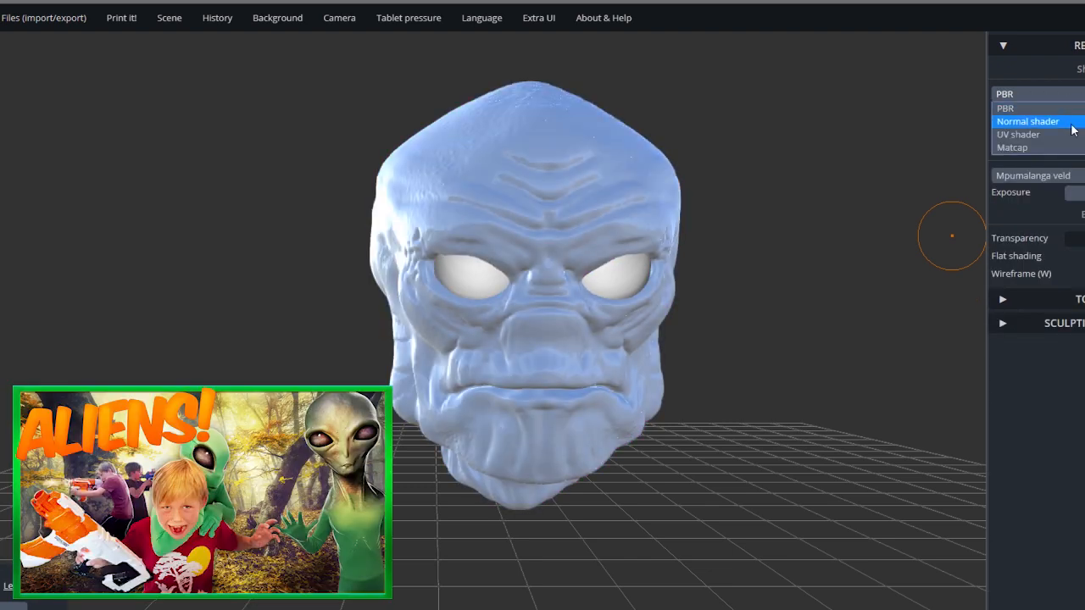
# Keep the PBR shader and light the head with the Venetian crossroads environment
pyautogui.click(1005, 108)
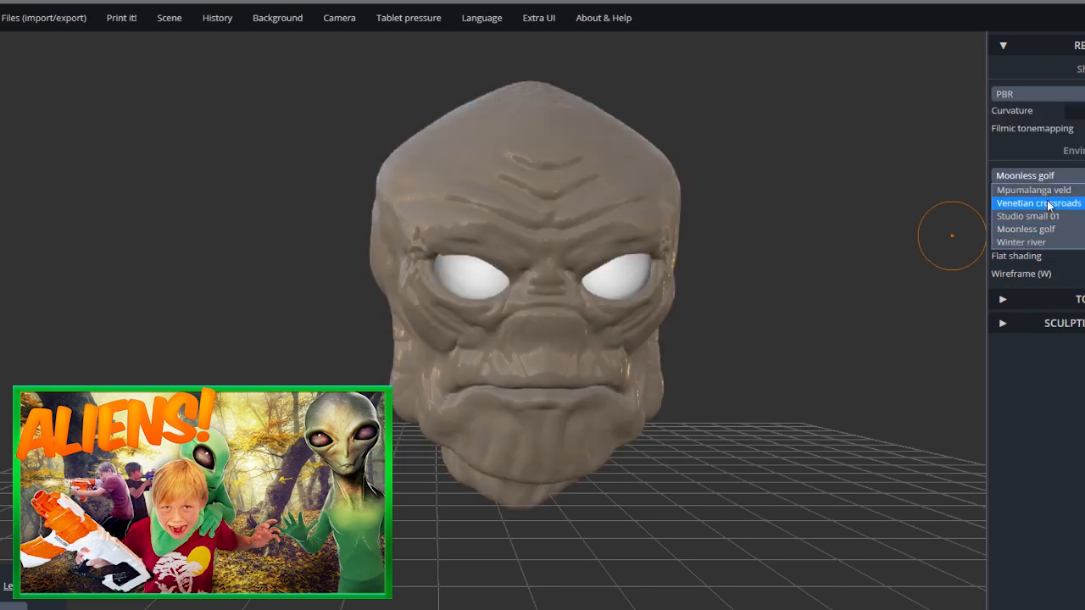
pyautogui.click(1017, 93)
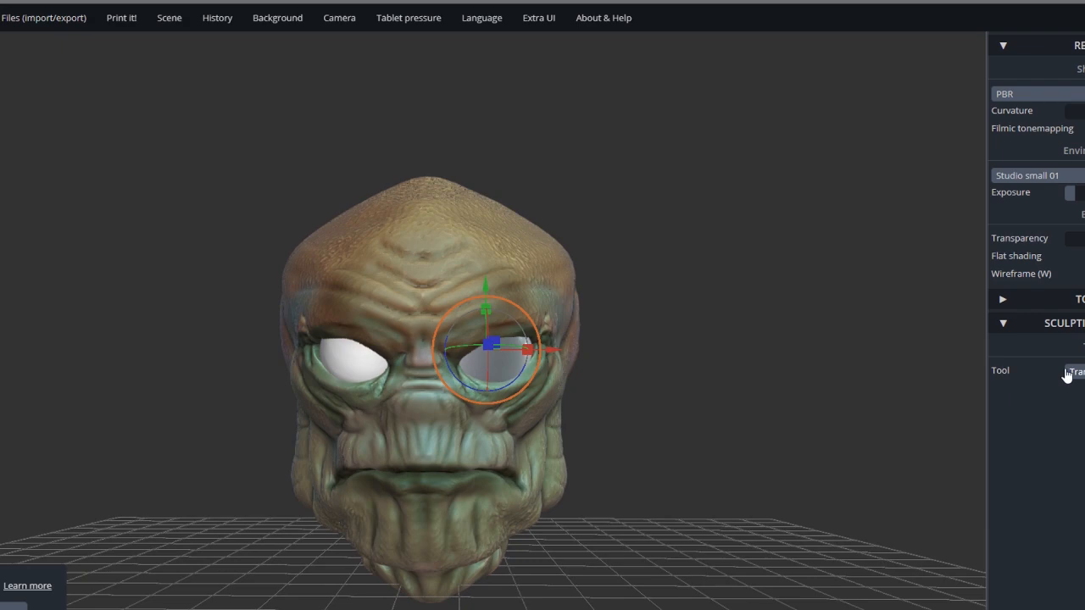
# Switch to Paint, paint both eyeballs glossy black and dab colour onto the forehead
pyautogui.click(1075, 370)
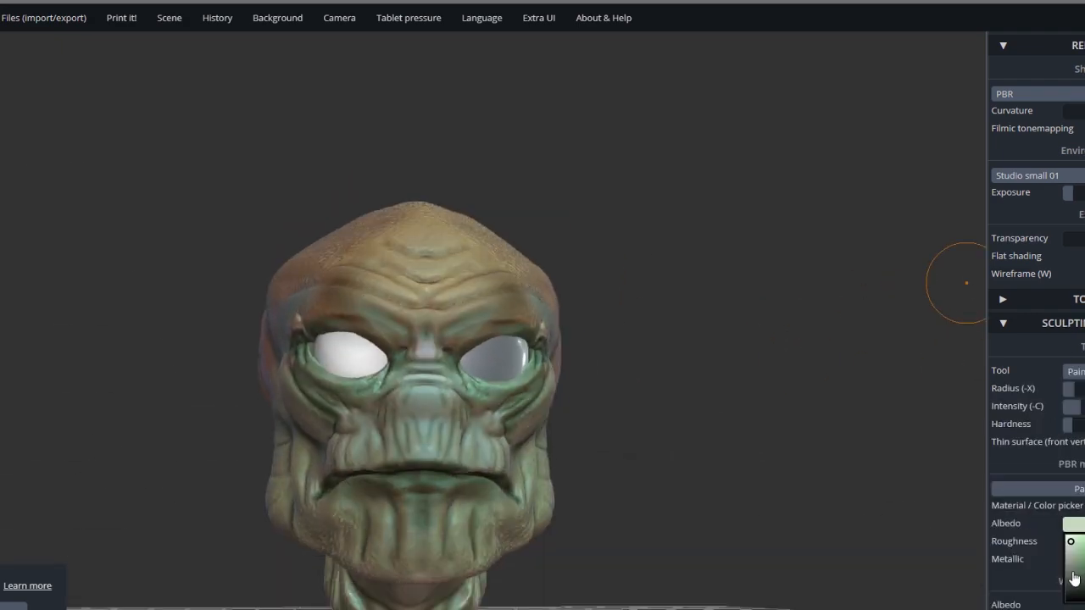
pyautogui.click(1004, 94)
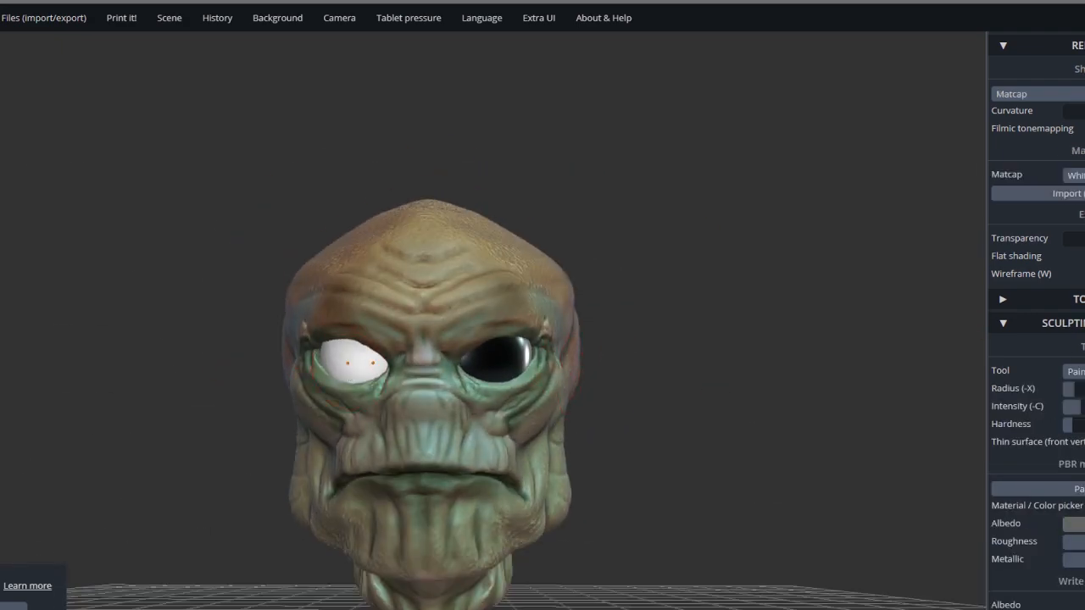
pyautogui.click(1004, 93)
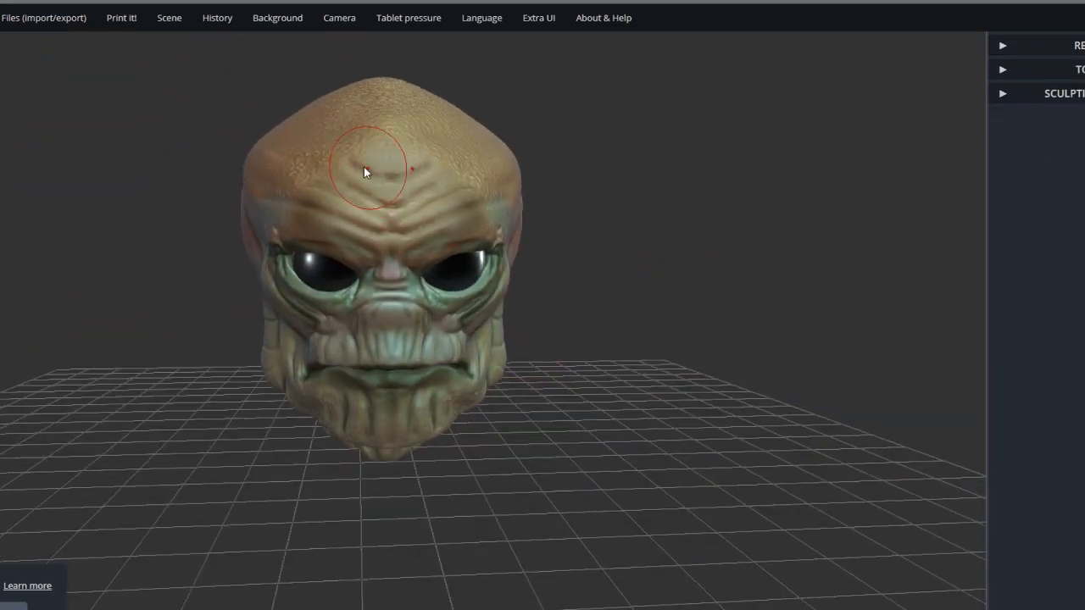
pyautogui.click(1002, 93)
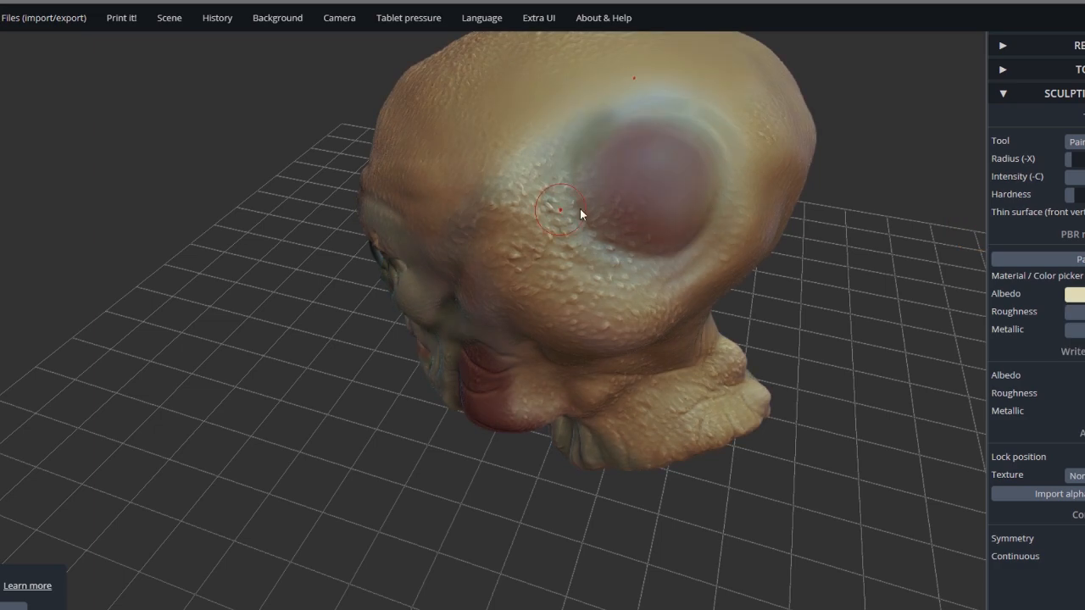
# Turn the head to face forward and paint colour detail onto the chin
pyautogui.moveTo(564, 209); pyautogui.dragTo(621, 127)
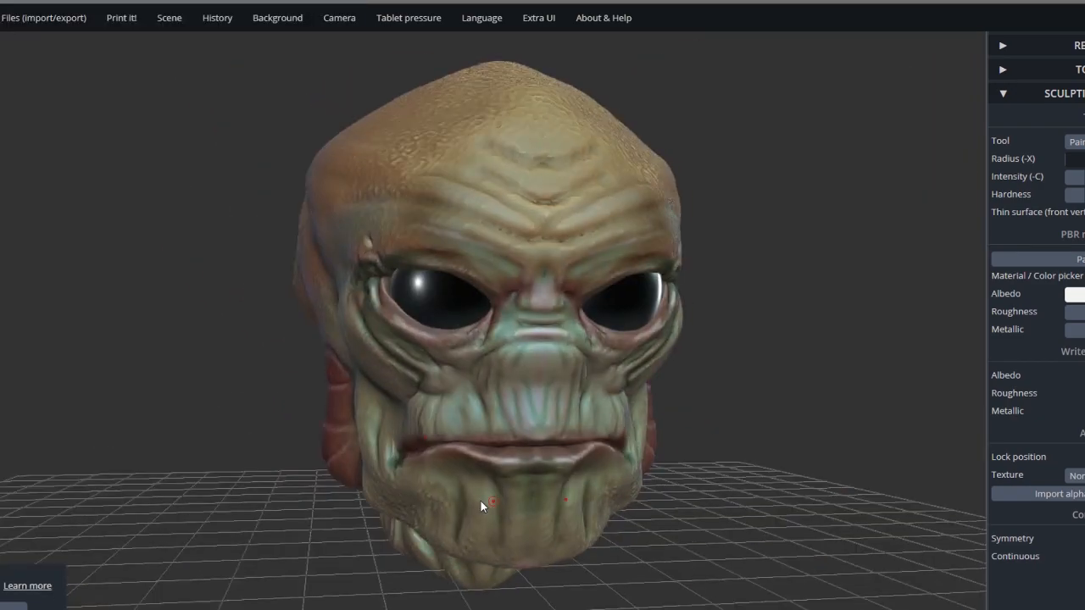
pyautogui.moveTo(491, 506); pyautogui.dragTo(717, 392)
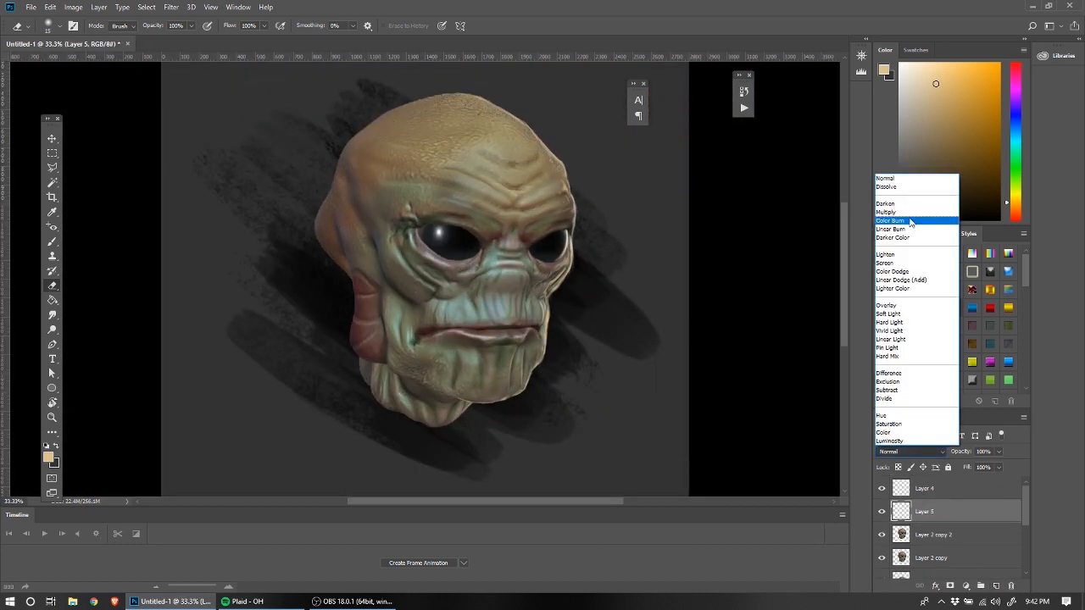
# Set Layer 5 to Color Burn, then add a Color Dodge layer and brighten face and chin highlights
pyautogui.click(891, 221)
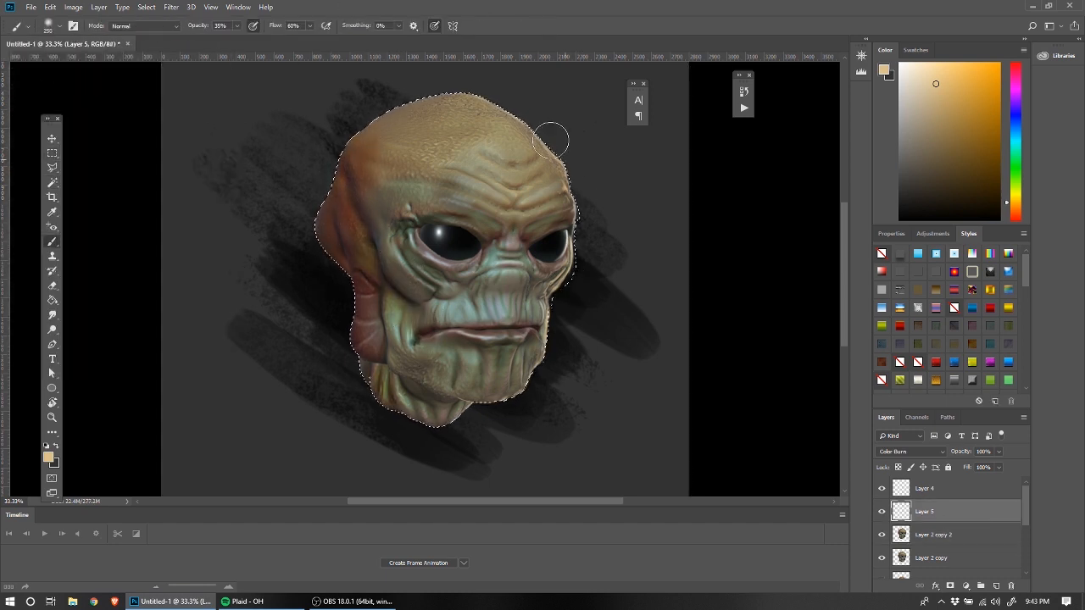
pyautogui.click(910, 451)
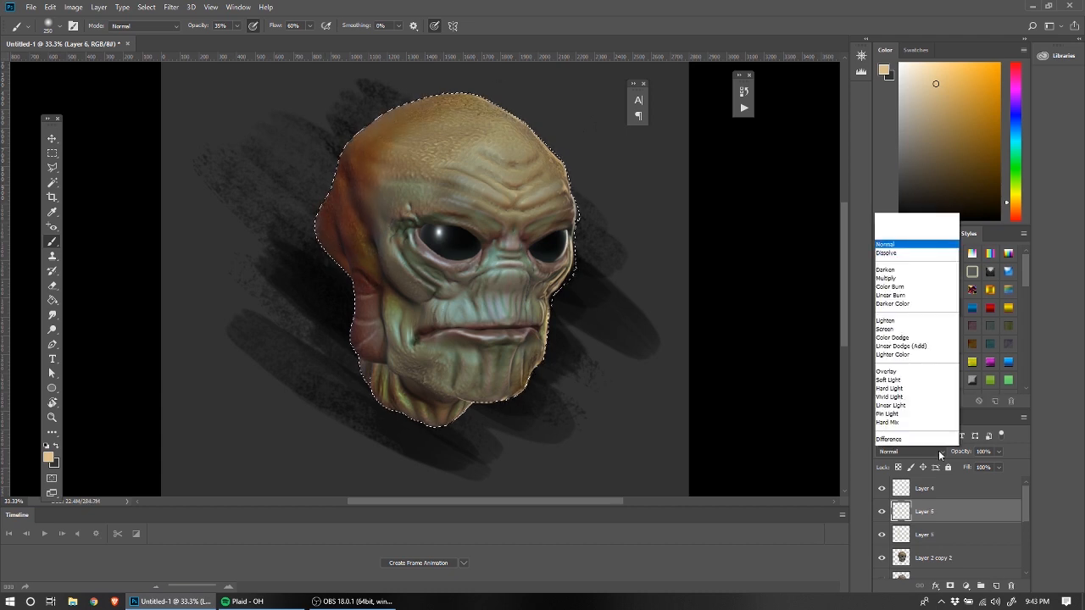
pyautogui.click(893, 337)
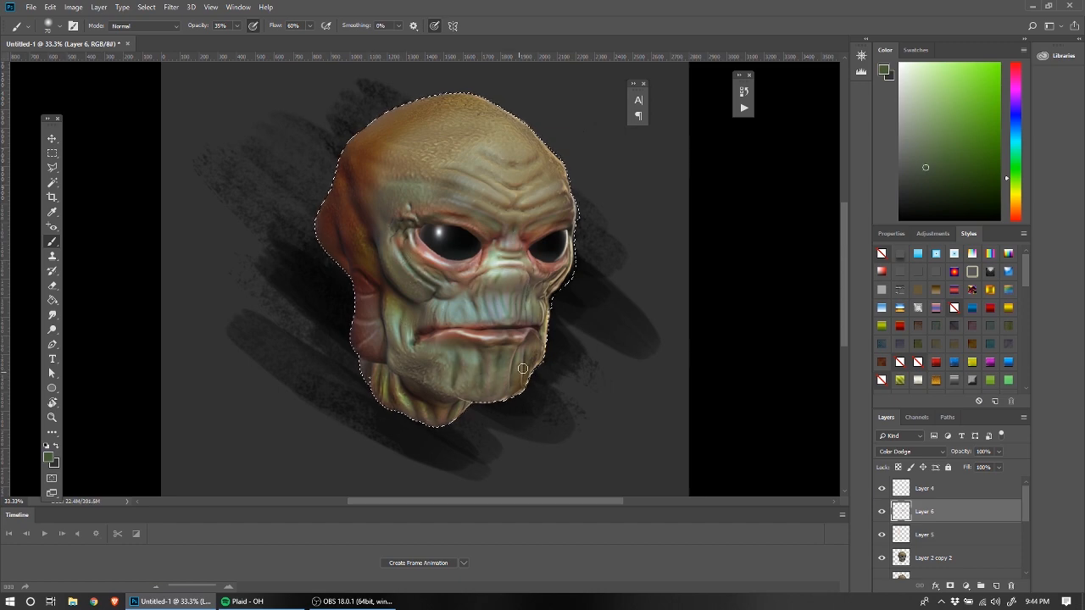
pyautogui.moveTo(523, 369); pyautogui.dragTo(508, 140)
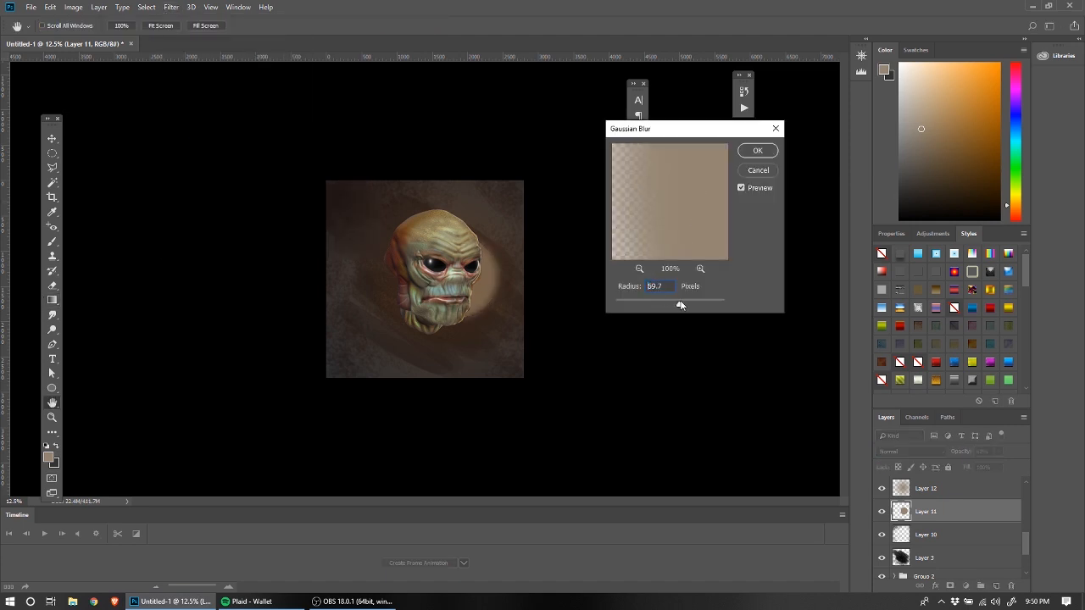
# Apply Gaussian Blur to the glow, shift Hue +28 and Saturation -20, and start the neck
pyautogui.click(758, 150)
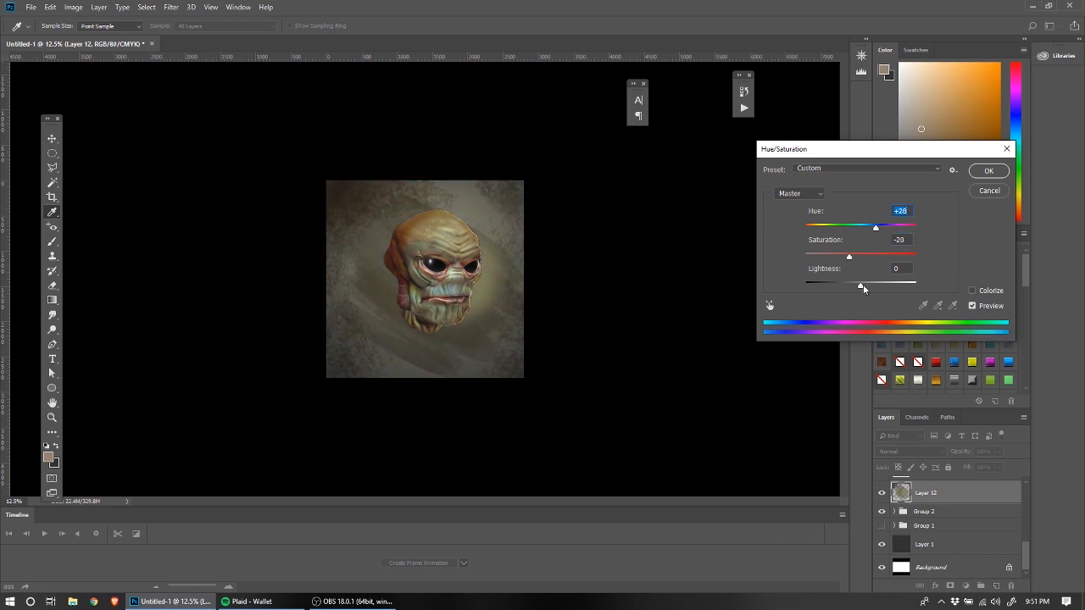
pyautogui.click(988, 170)
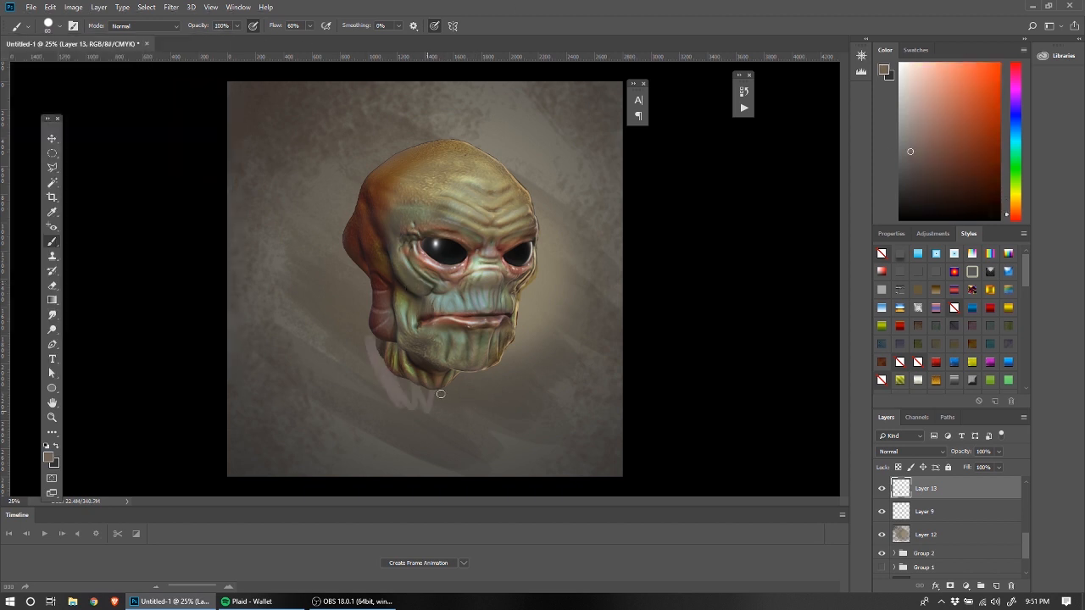
pyautogui.moveTo(441, 393); pyautogui.dragTo(381, 343)
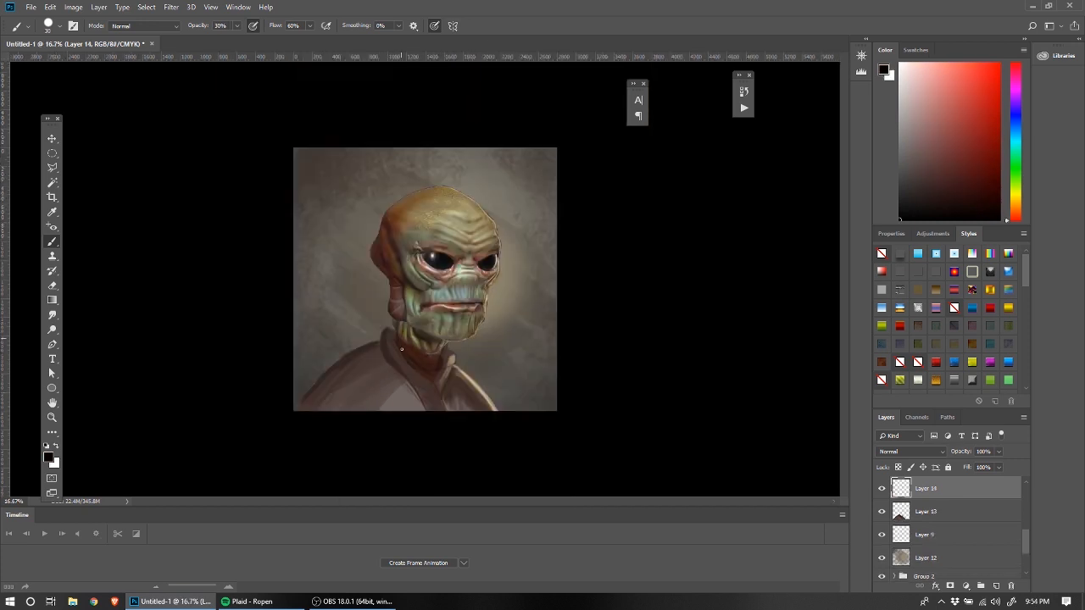
# Block in the shoulders, sketch the neck and collar outlines, and paint the jacket dark red
pyautogui.moveTo(402, 350); pyautogui.dragTo(370, 367)
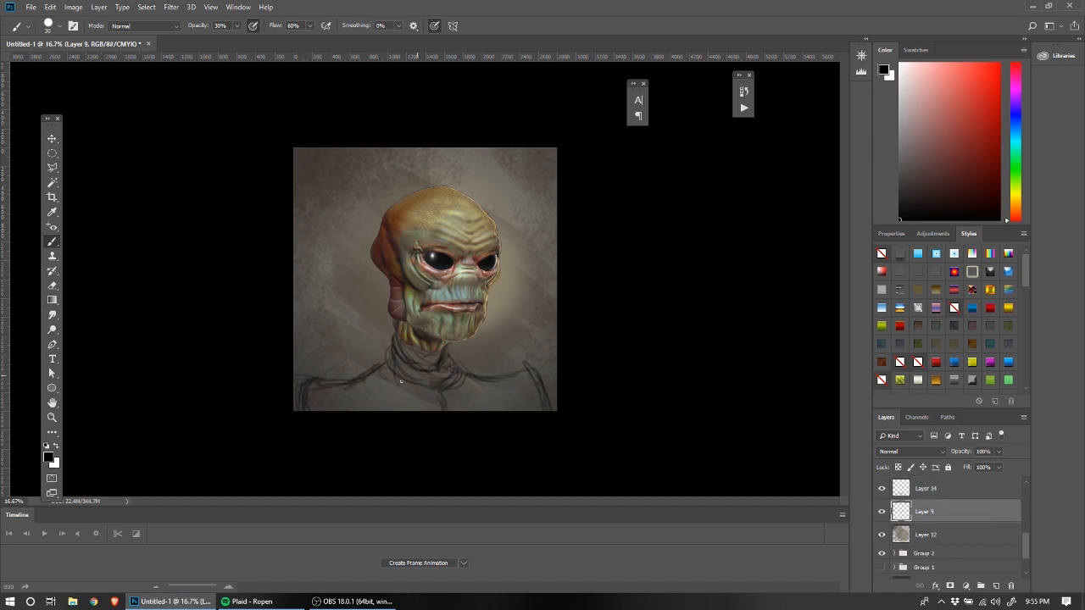
pyautogui.moveTo(398, 381); pyautogui.dragTo(436, 396)
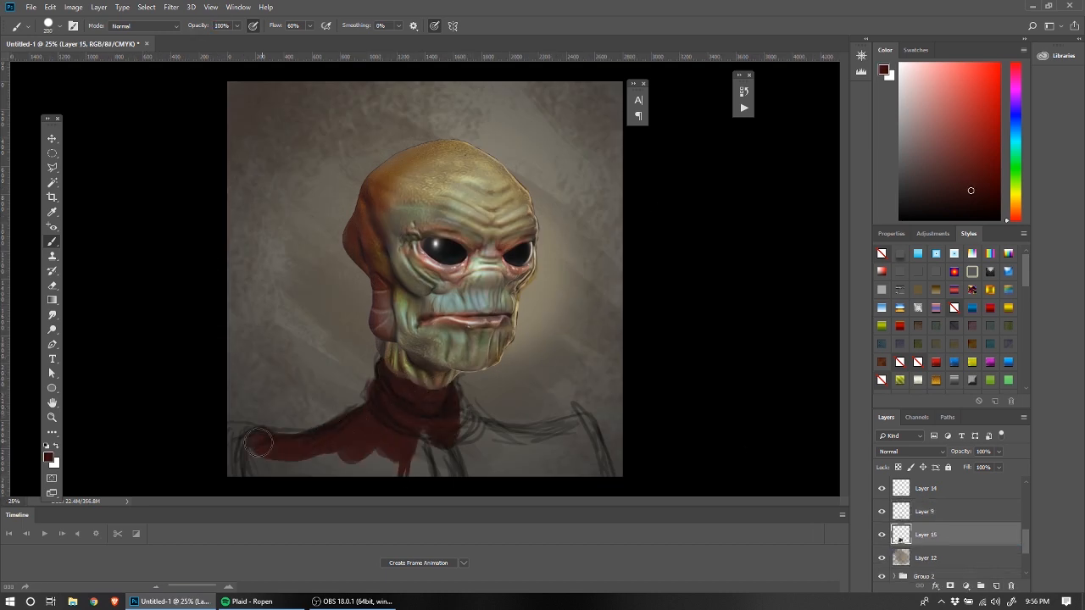
pyautogui.moveTo(259, 441); pyautogui.dragTo(388, 419)
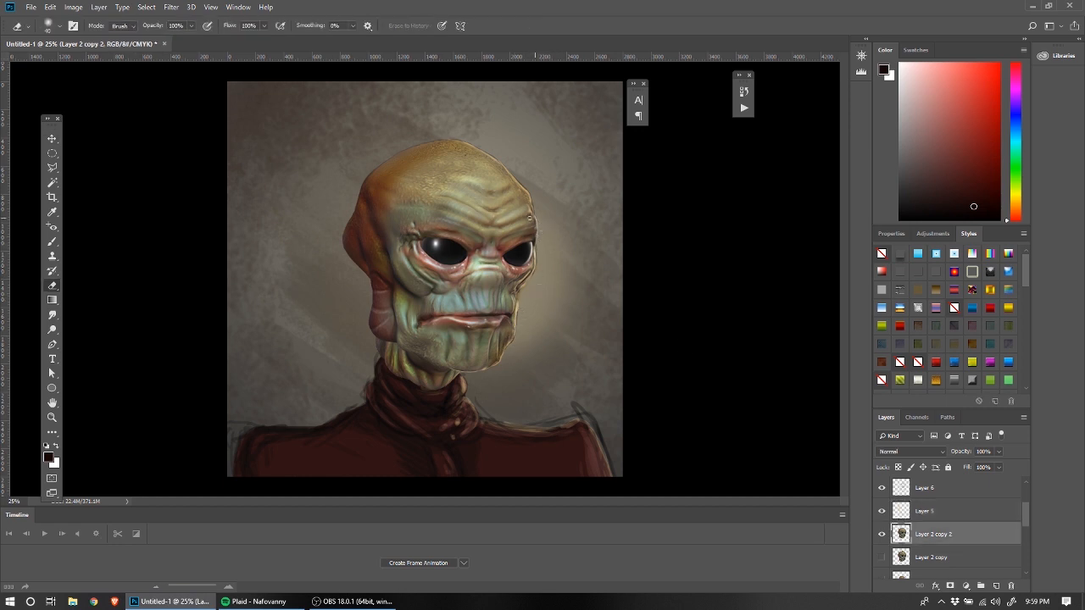
pyautogui.click(52, 138)
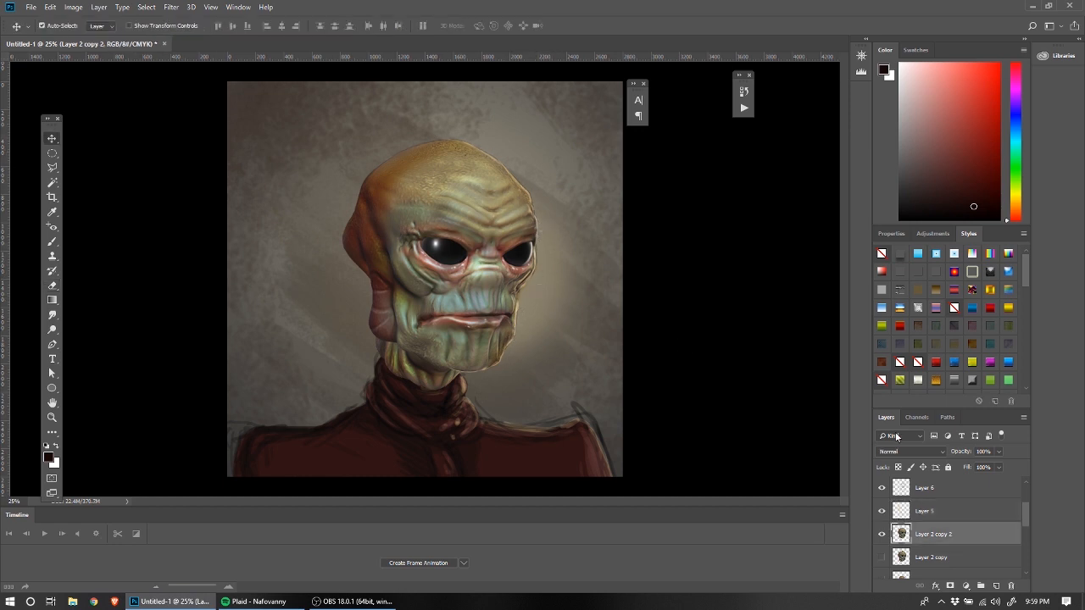